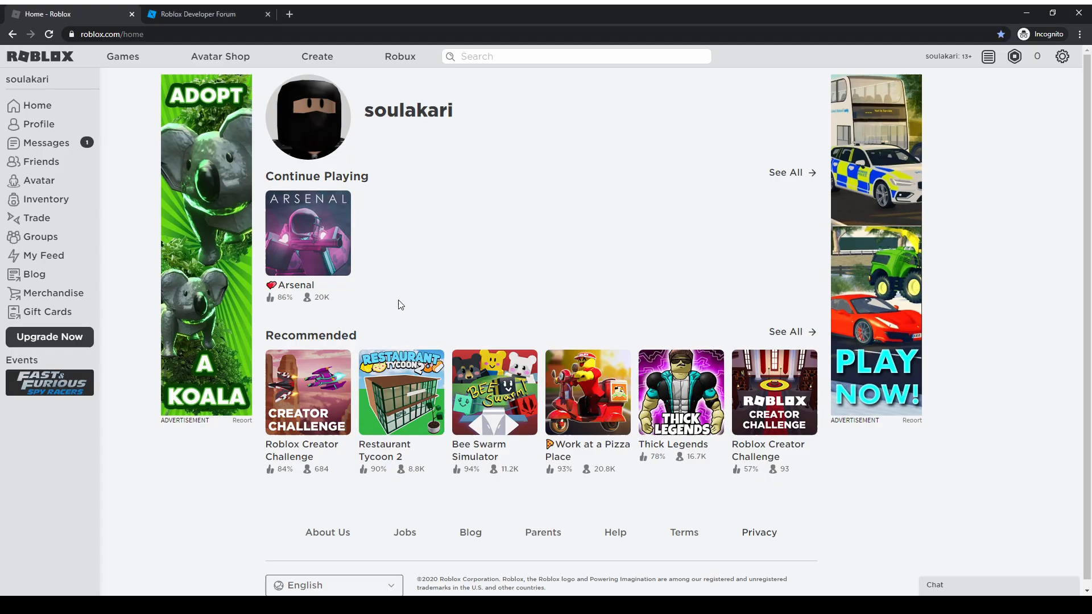
Sign in to the Developer Forum through the Roblox account and return to the signed-in forum.
left_click(202, 14)
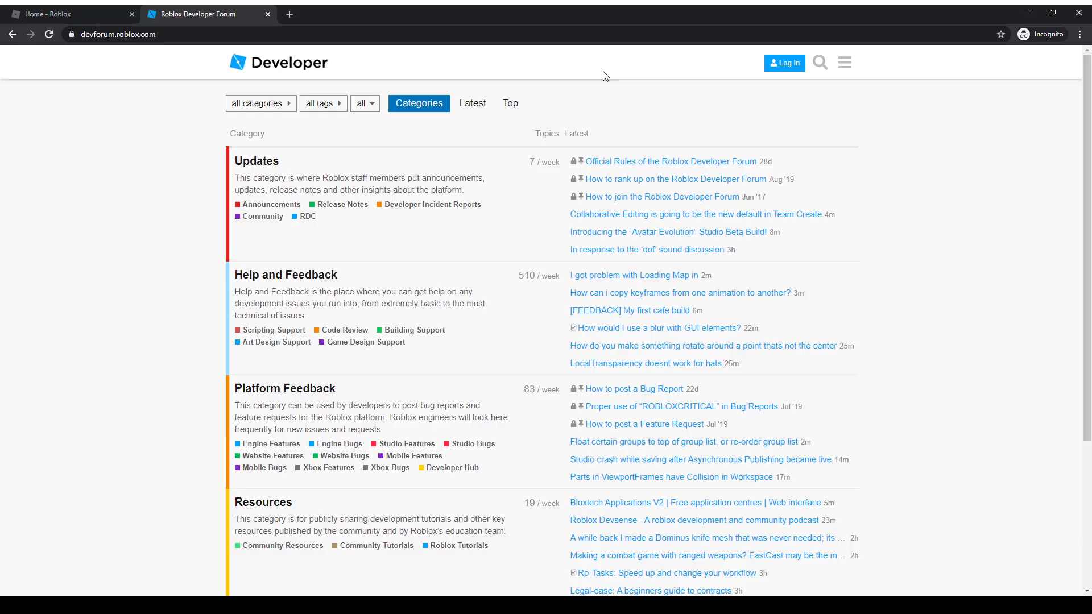
mouse_move(758, 72)
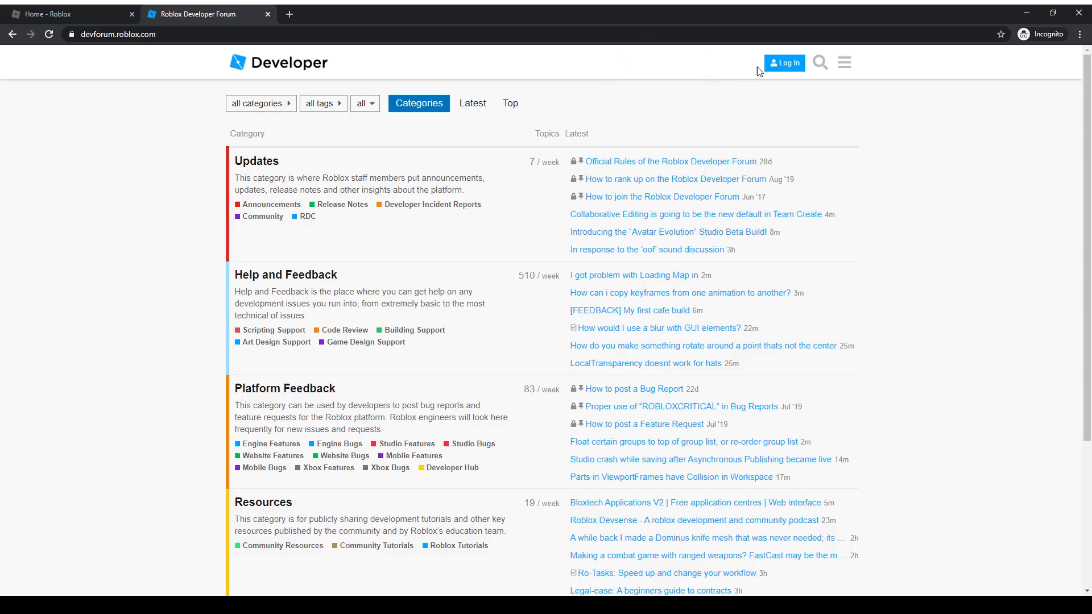
left_click(783, 63)
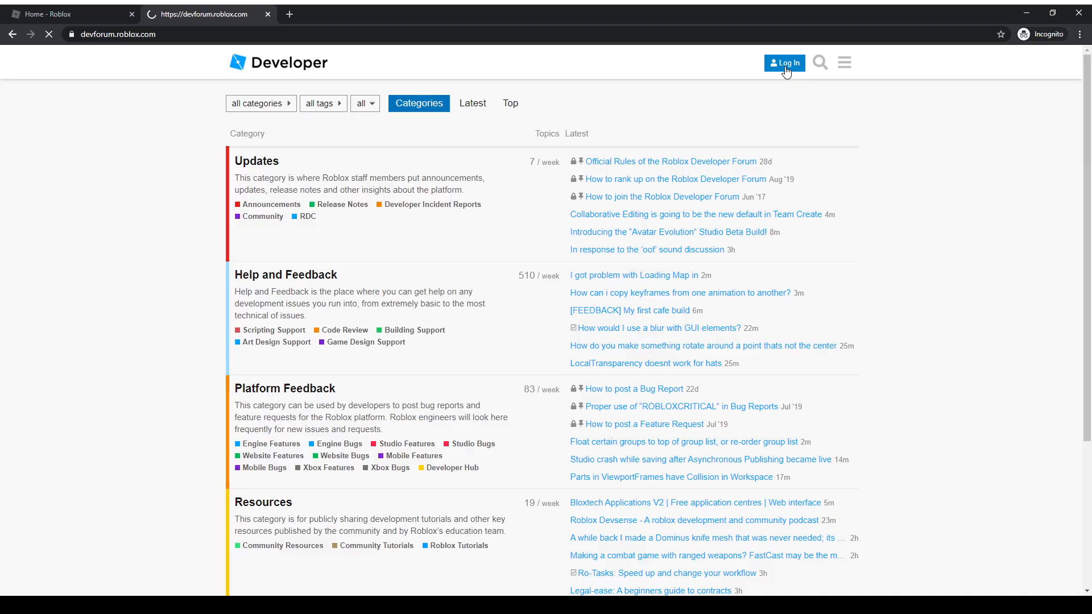
left_click(62, 14)
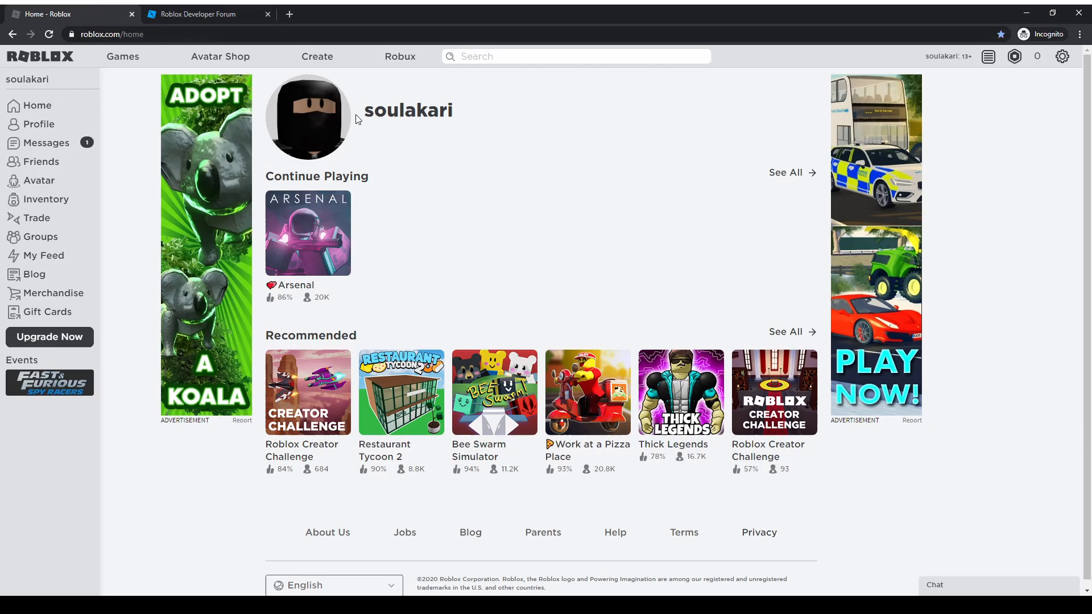
left_click(203, 14)
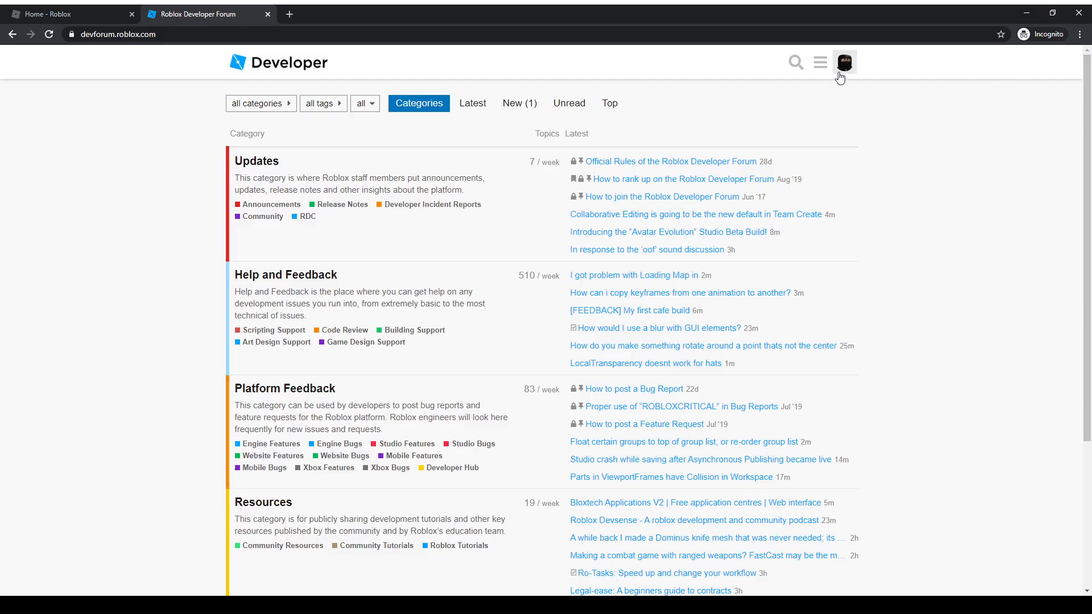
left_click(844, 62)
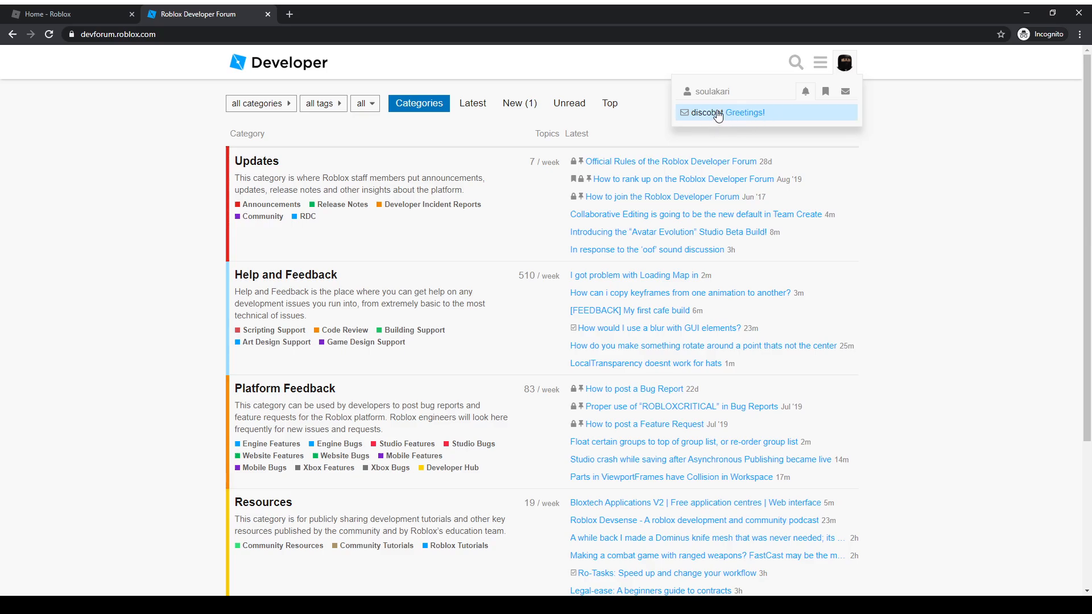
left_click(744, 113)
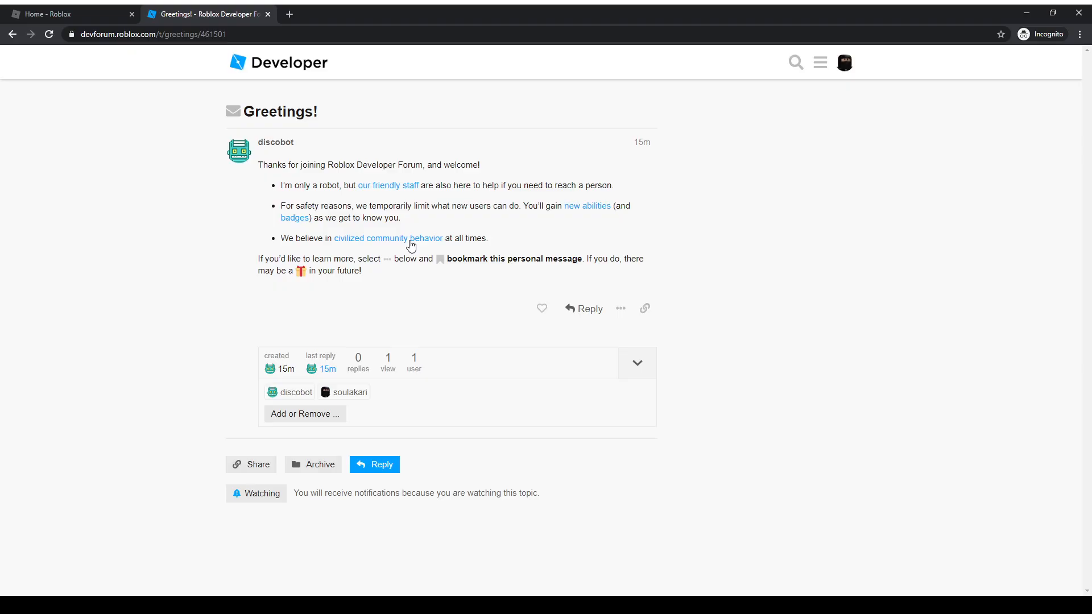
mouse_move(292, 78)
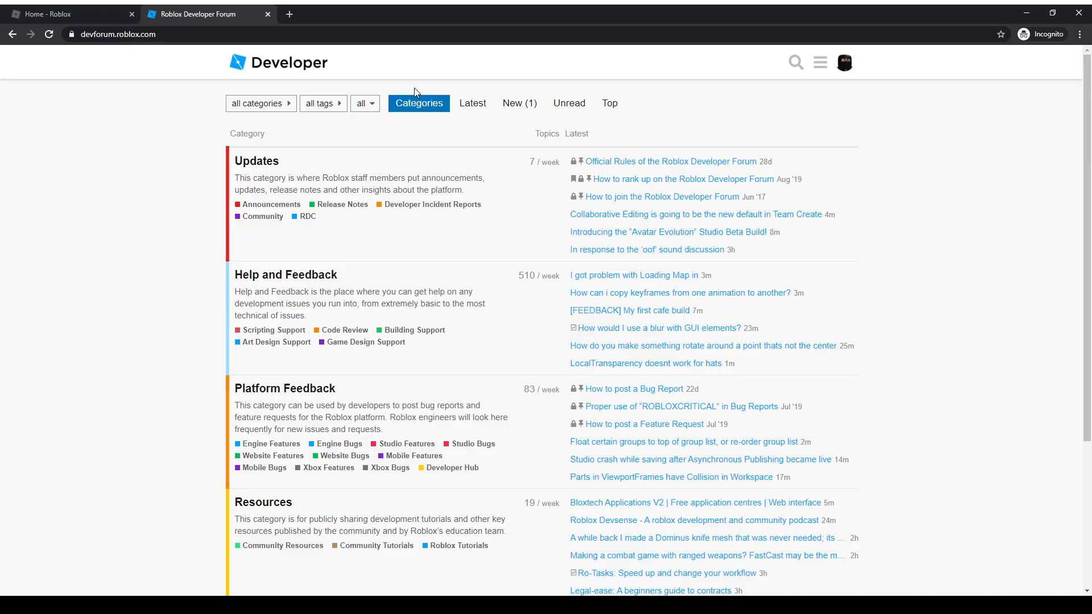
Bookmark the 'Looking for a Builder; 15K payment' topic and go back to the category list.
scroll("down", 3)
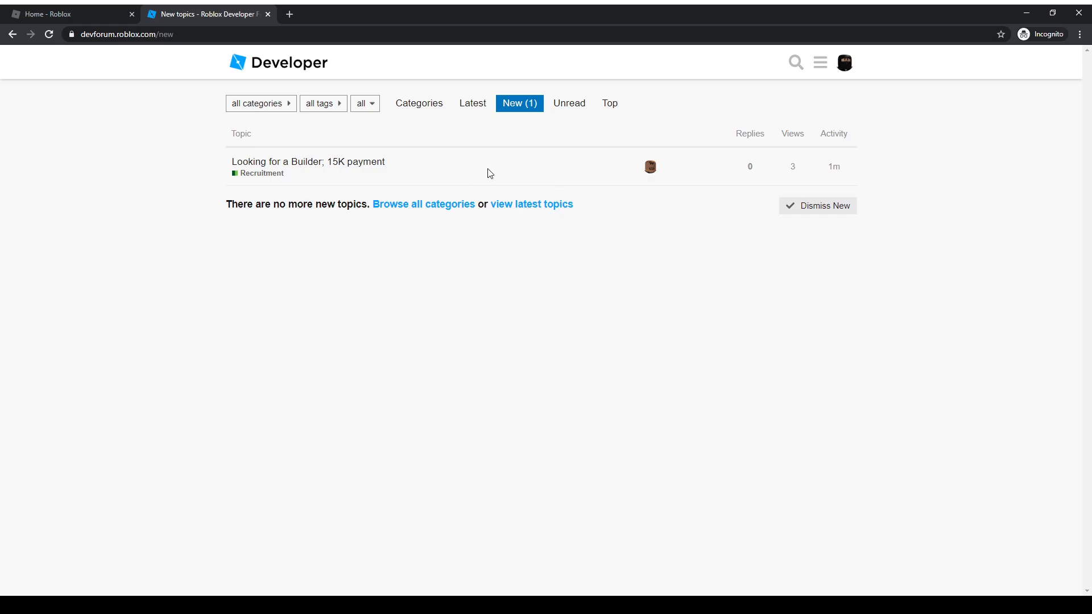
left_click(307, 161)
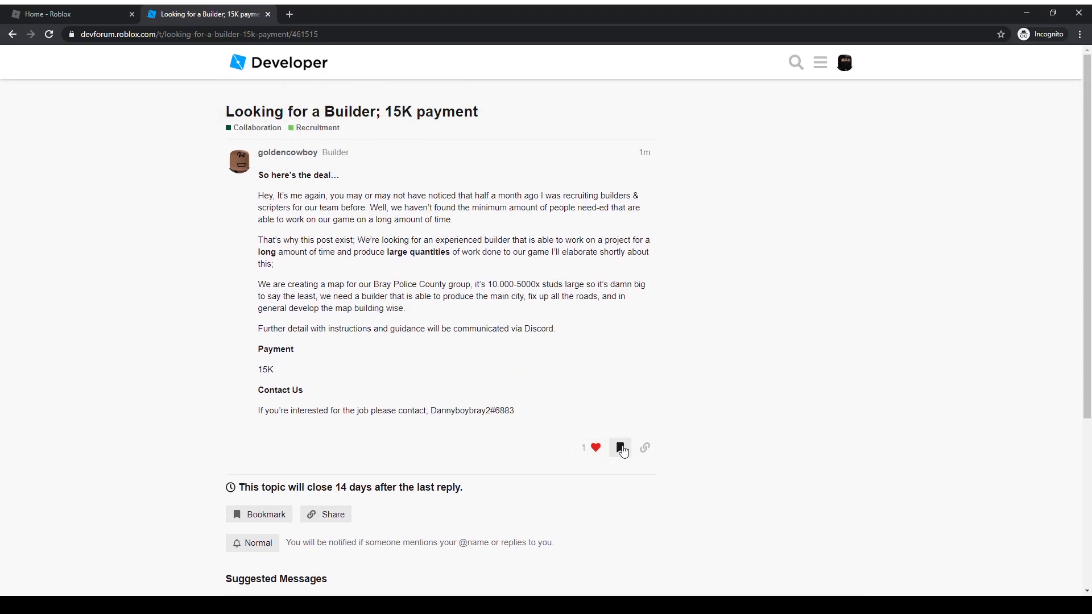
left_click(618, 448)
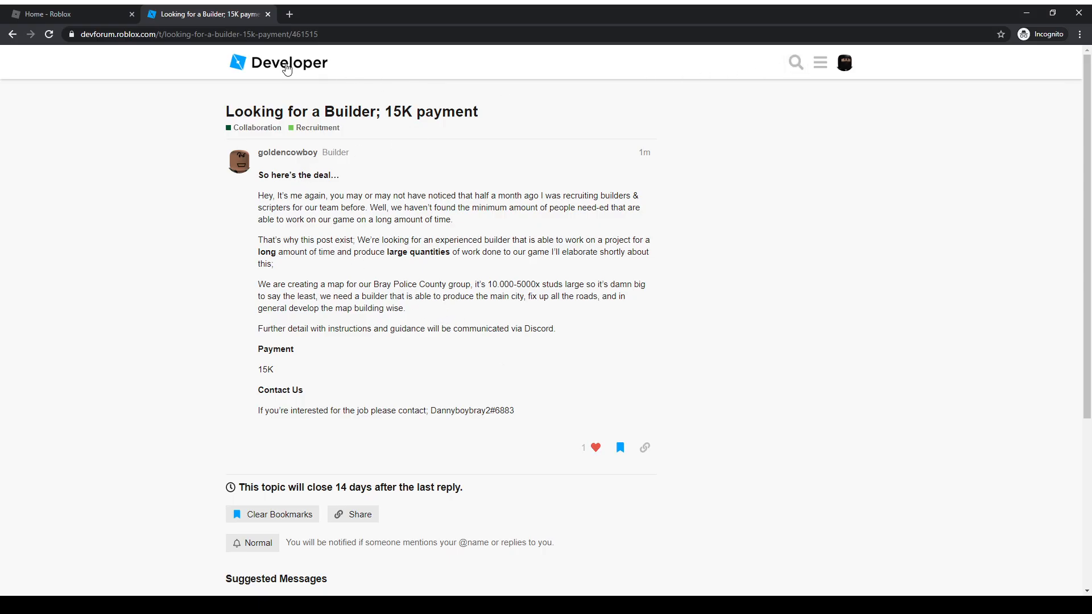
left_click(276, 61)
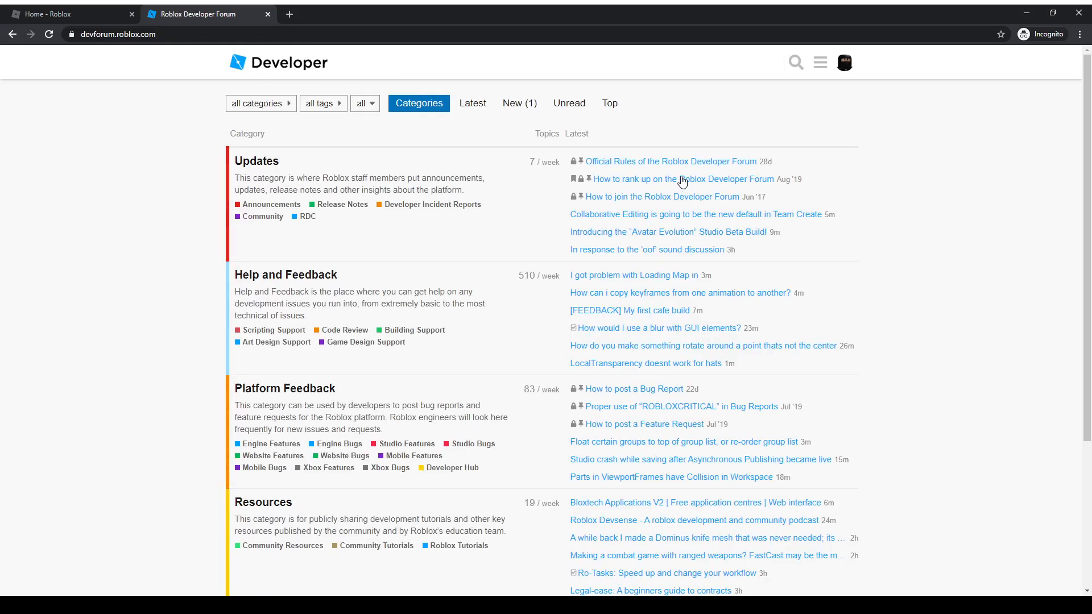
left_click(680, 179)
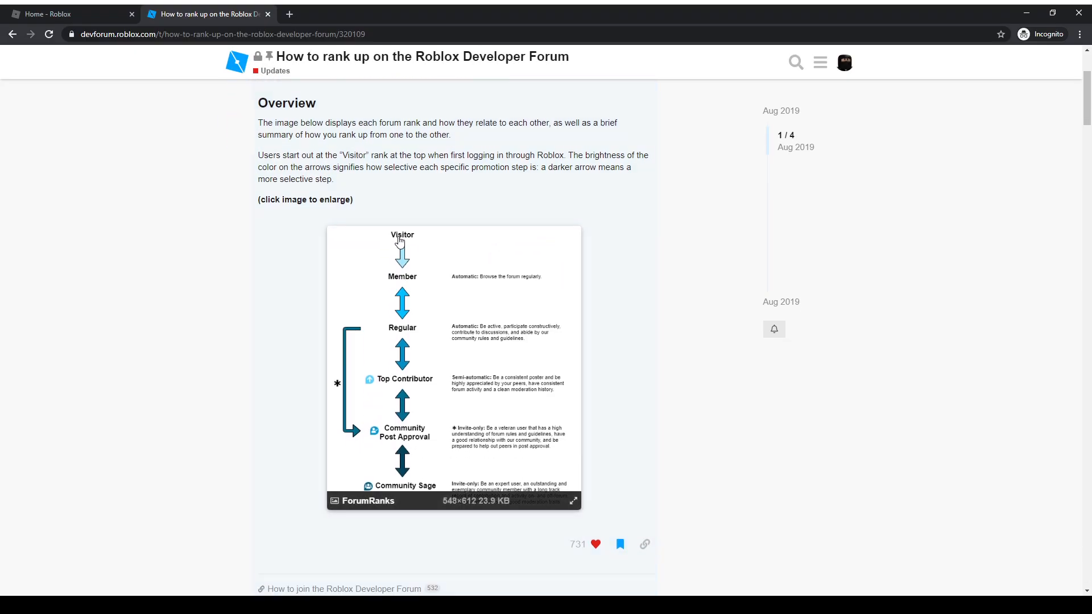
mouse_move(442, 285)
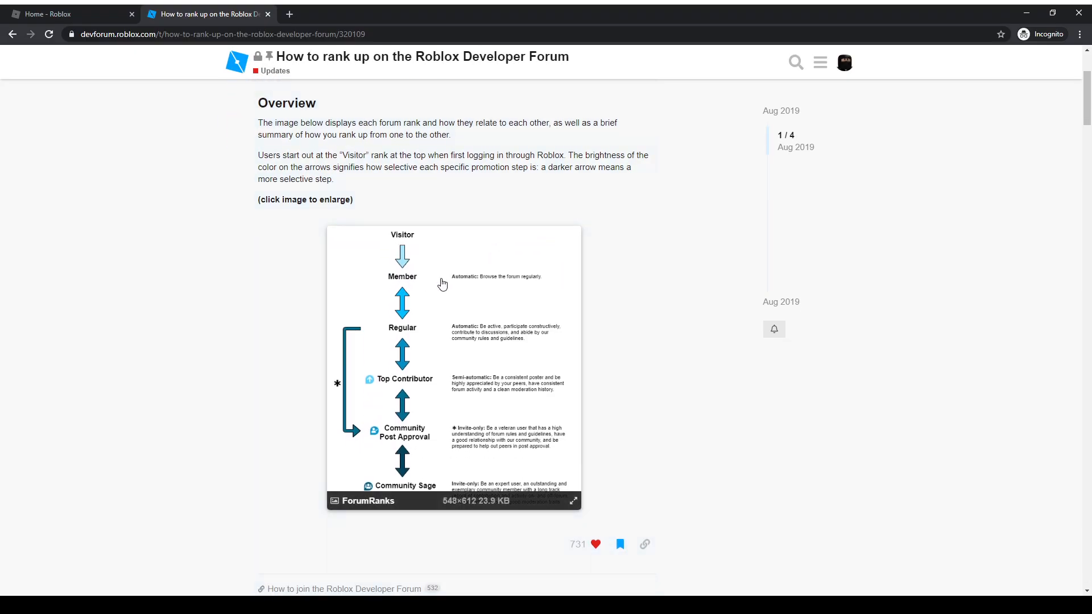
scroll("down", 3)
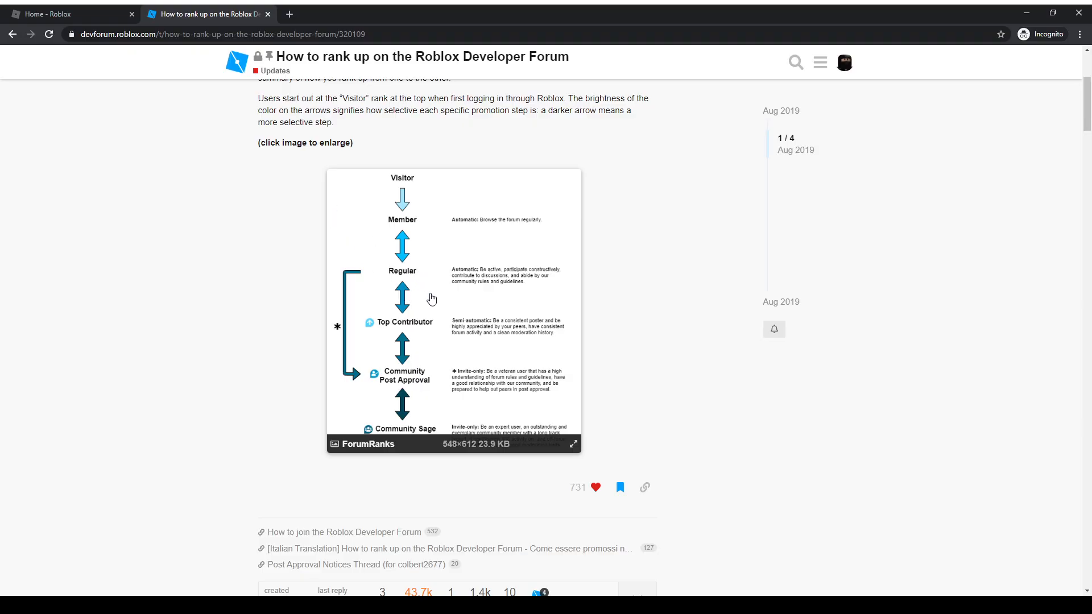
scroll("down", 3)
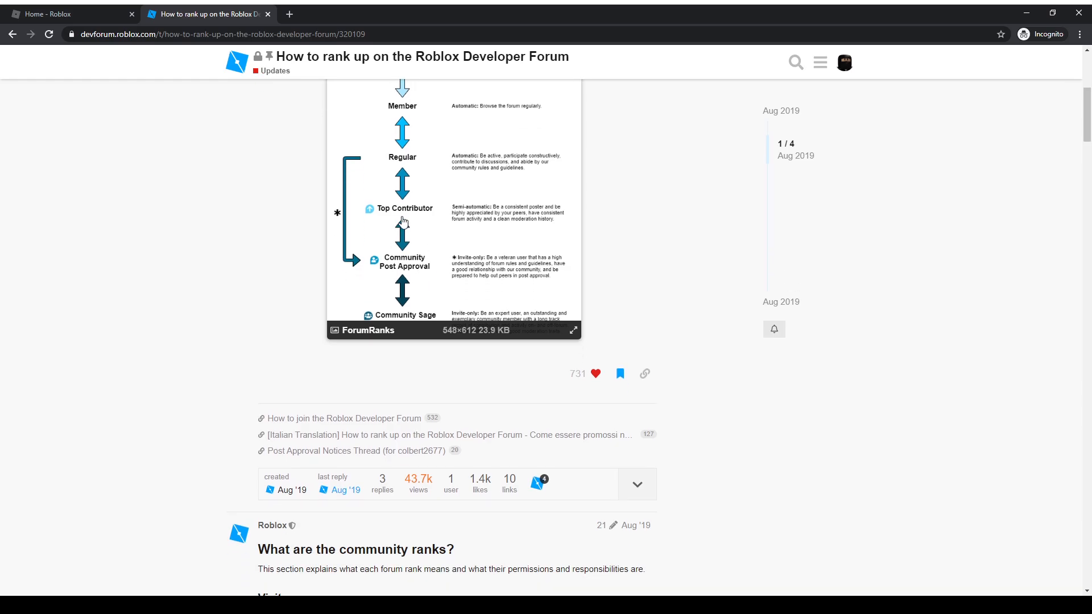
scroll("down", 3)
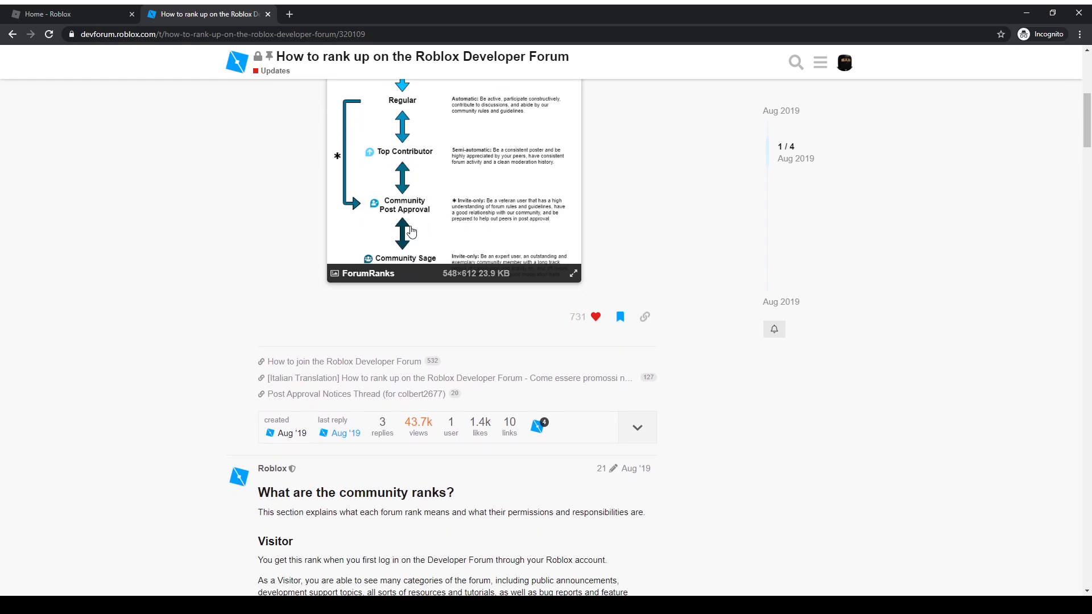
scroll("up", 3)
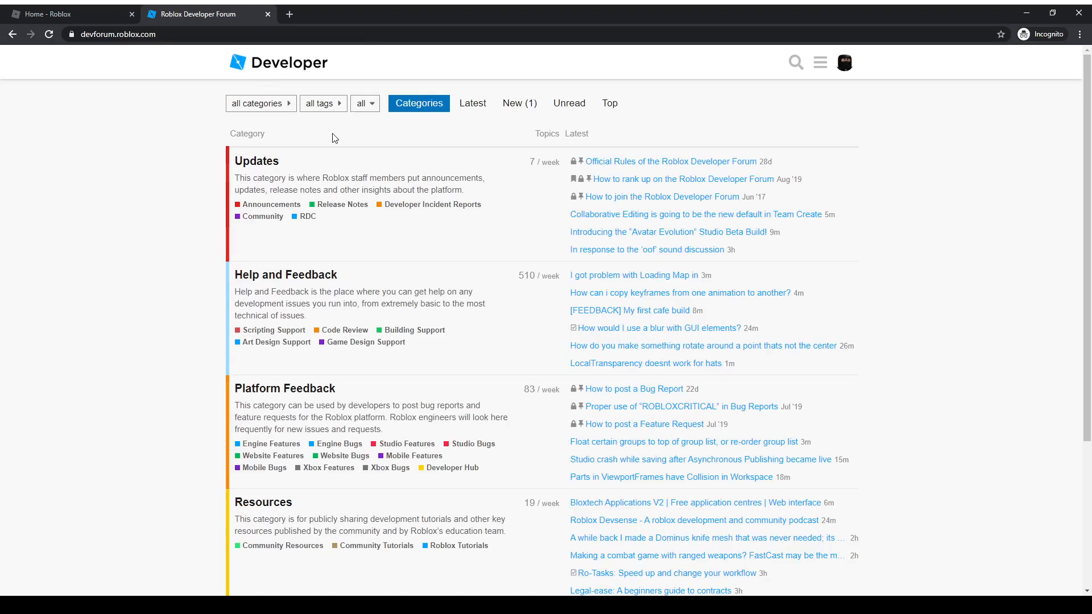
mouse_move(340, 143)
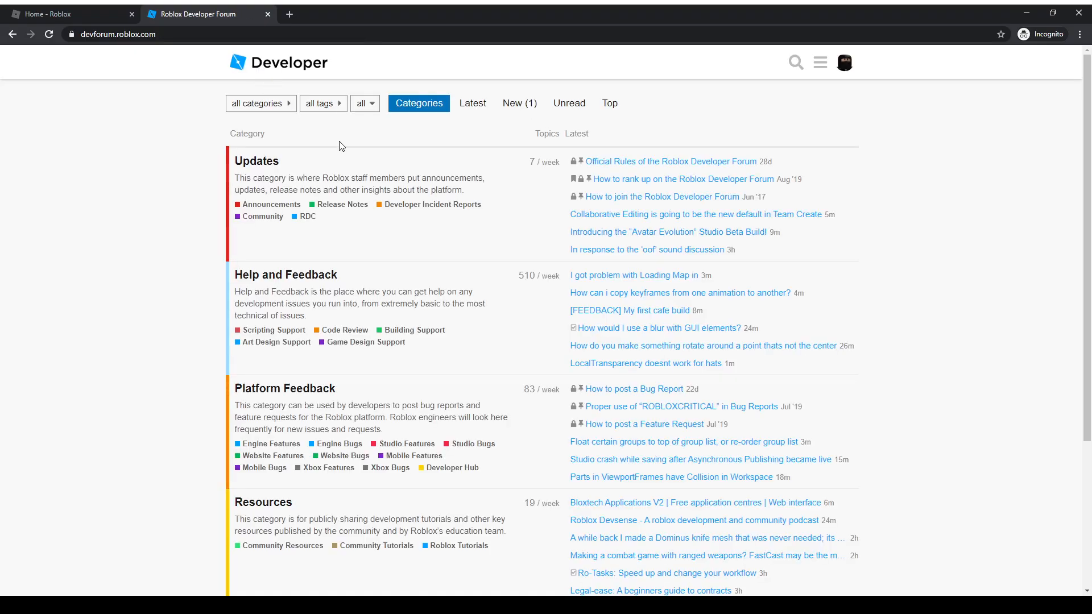